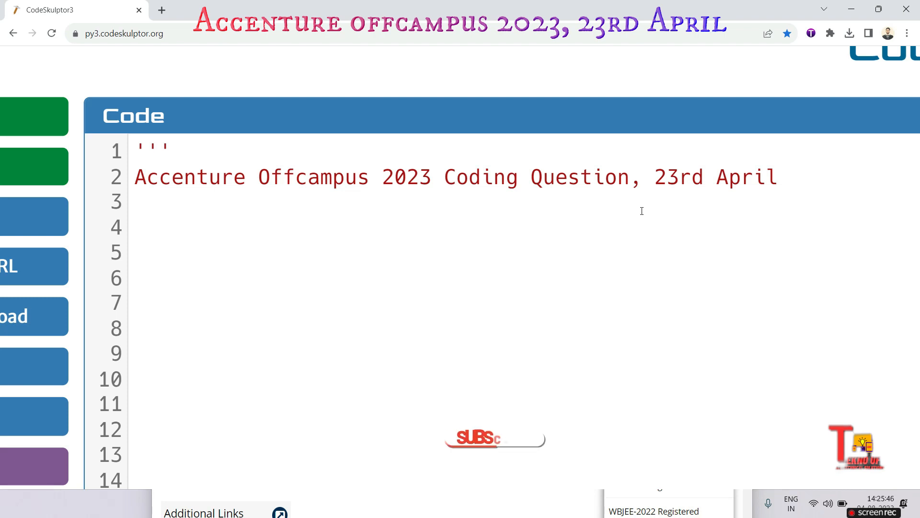
Below the docstring, write the header def calAv(nums,n):.
{"action": "left_click", "coordinate": [495, 439]}
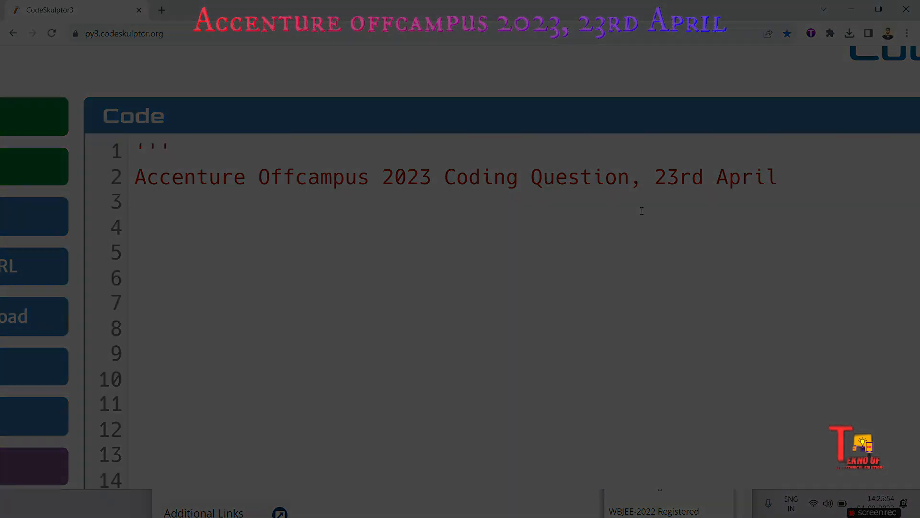
{"action": "scroll", "scroll_direction": "down", "scroll_amount": 3}
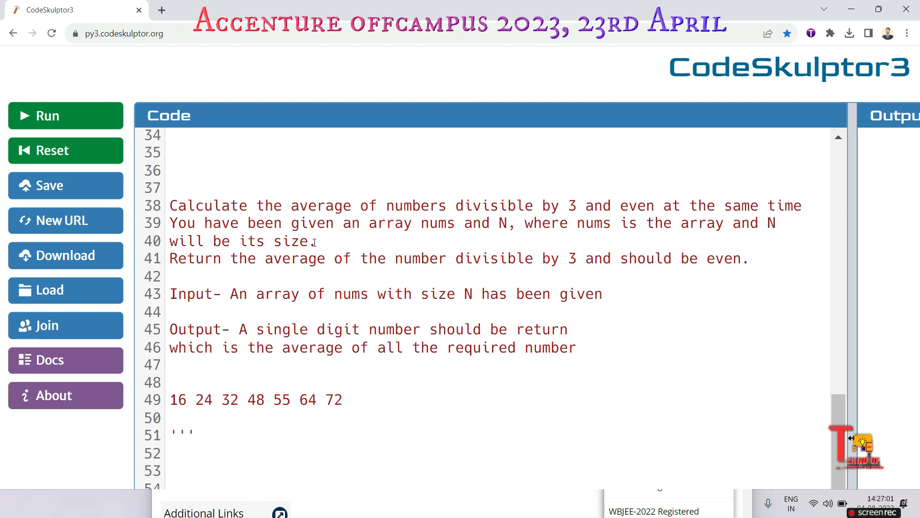
{"action": "scroll", "scroll_direction": "down", "scroll_amount": 3}
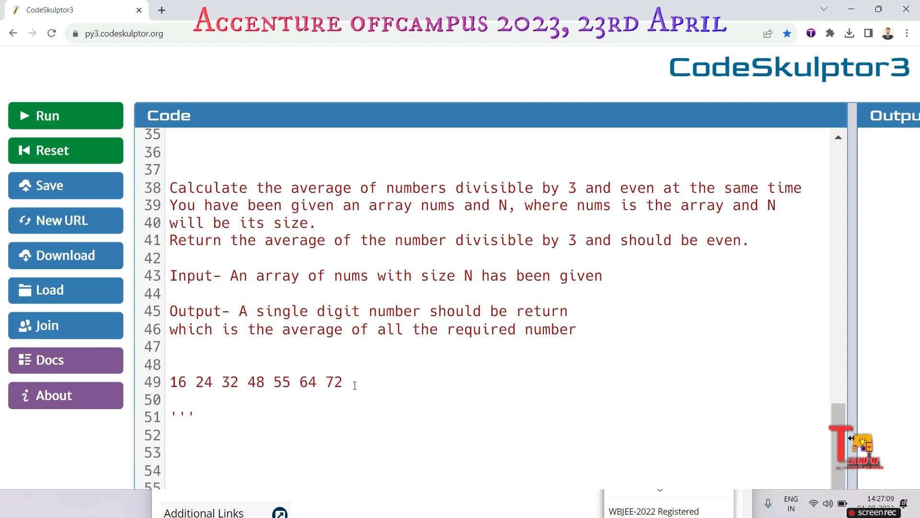
{"action": "scroll", "scroll_direction": "down", "scroll_amount": 3}
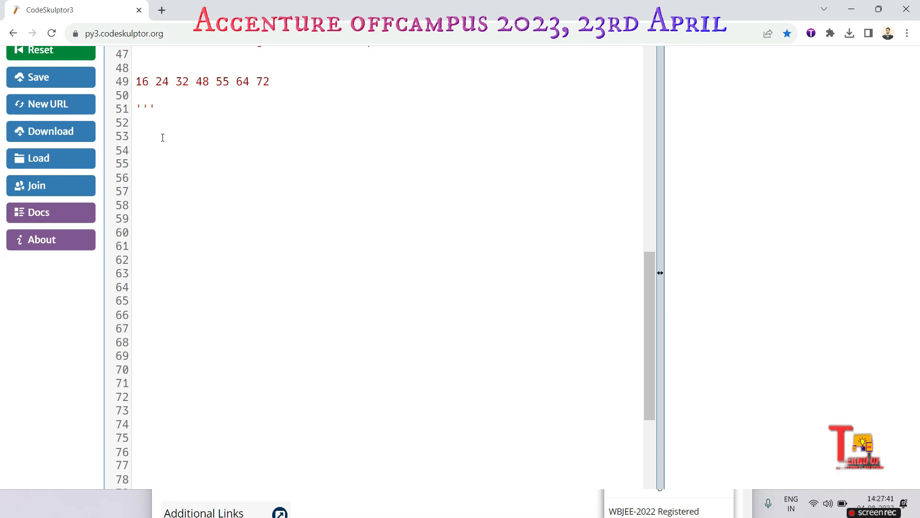
{"action": "type", "text": "def cal"}
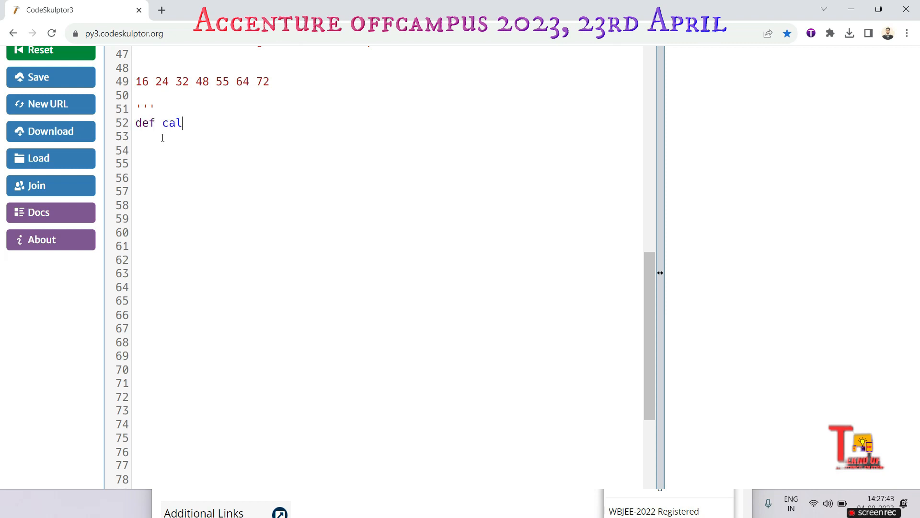
{"action": "type", "text": "Av"}
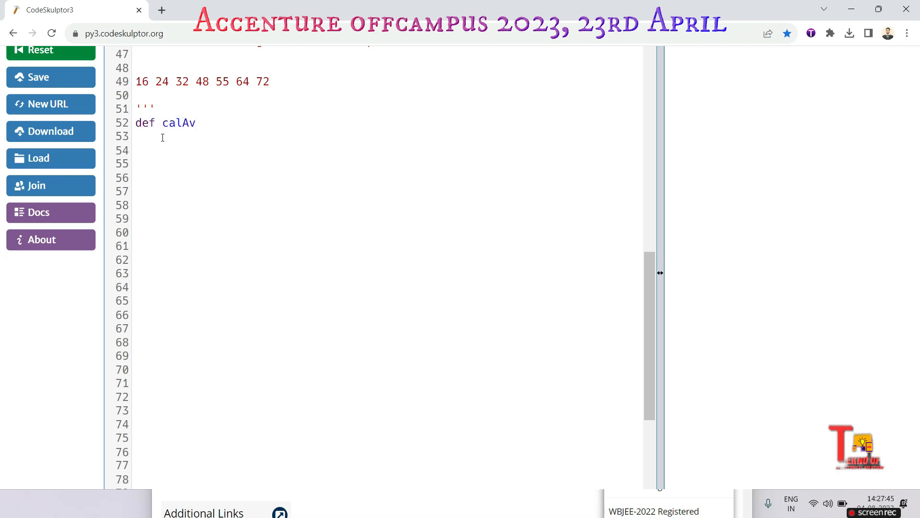
{"action": "type", "text": "(num"}
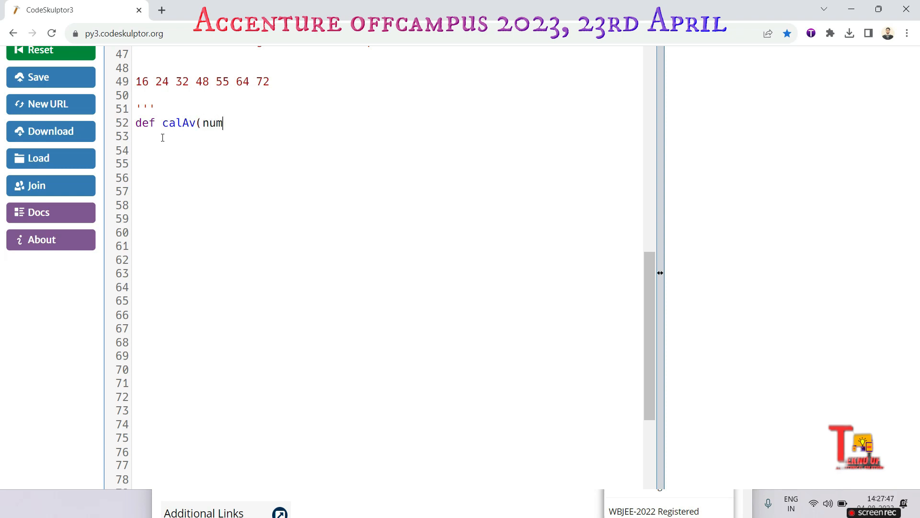
{"action": "type", "text": "s,n"}
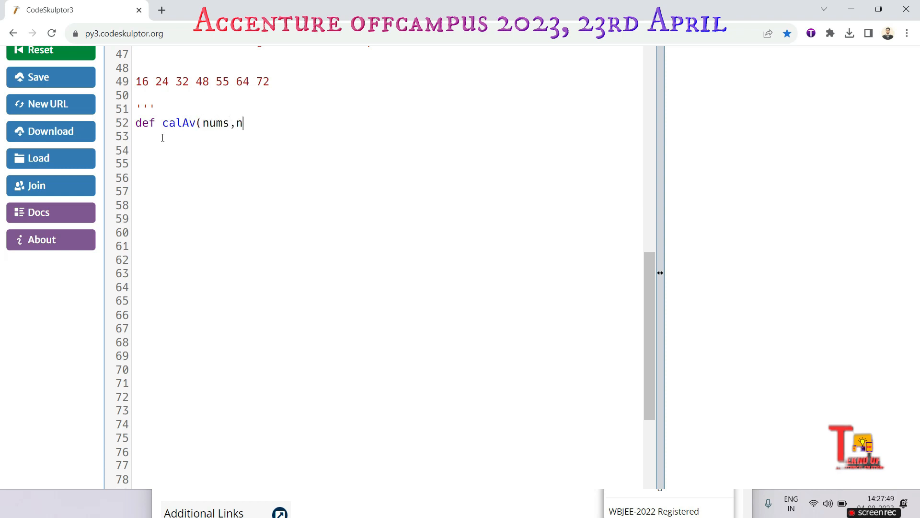
{"action": "type", "text": "):"}
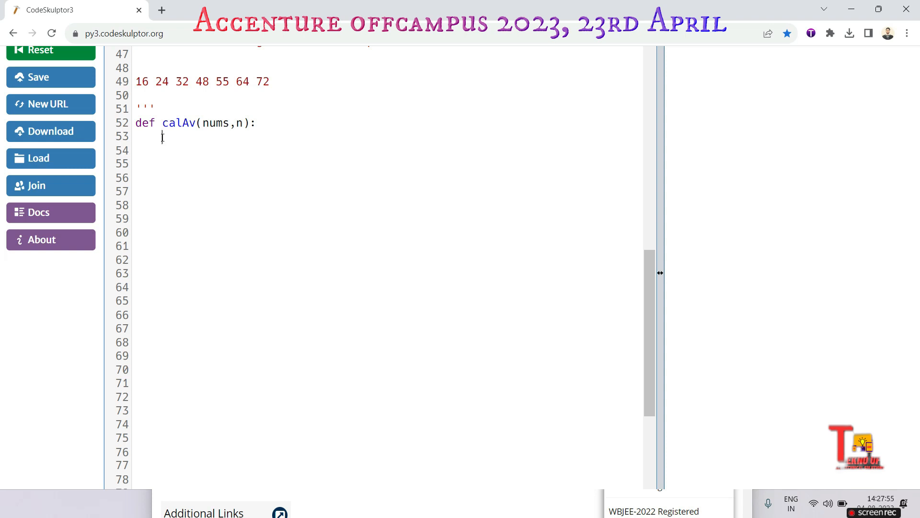
Start the function body with total_sum=0.
{"action": "type", "text": "tot"}
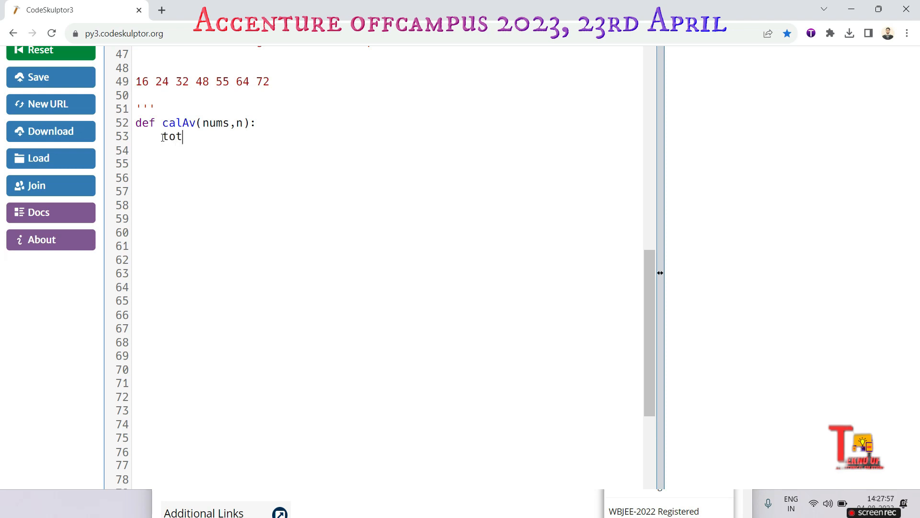
{"action": "type", "text": "al_sum="}
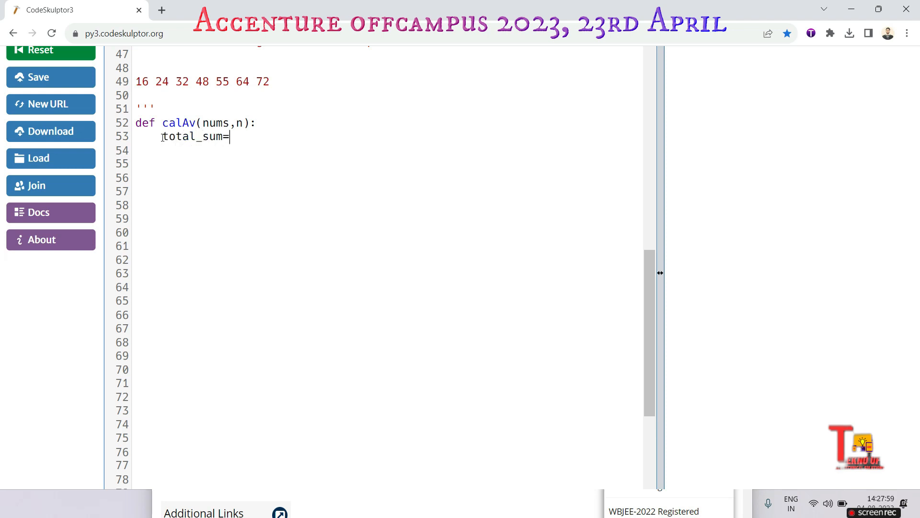
{"action": "type", "text": "0"}
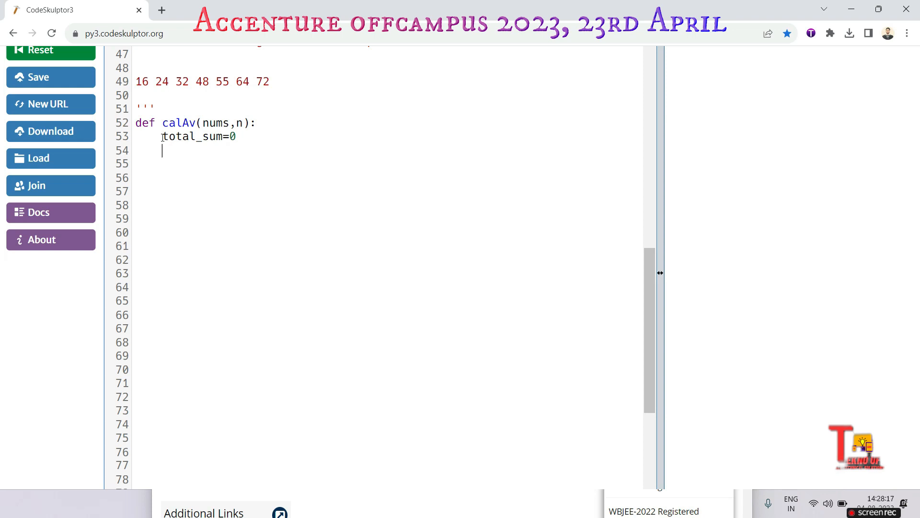
Add count=0 and a for num in nums: loop.
{"action": "type", "text": "cou"}
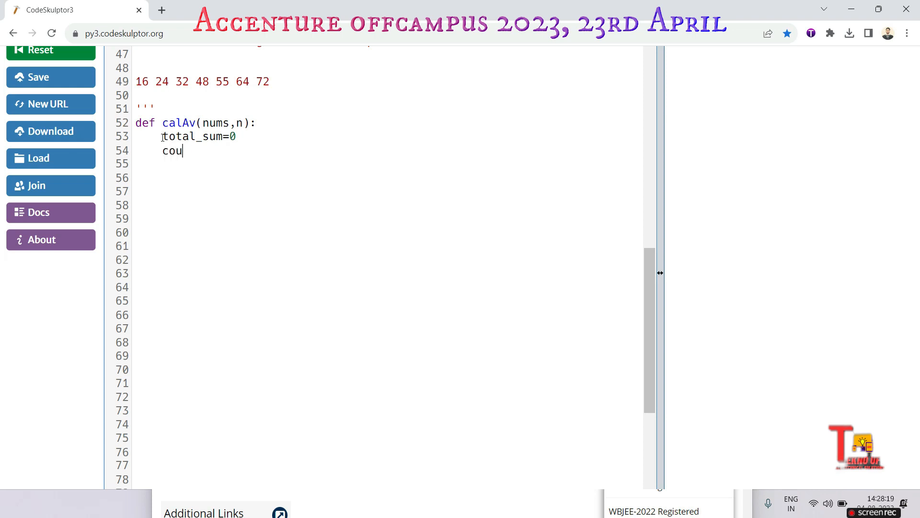
{"action": "type", "text": "nt=0"}
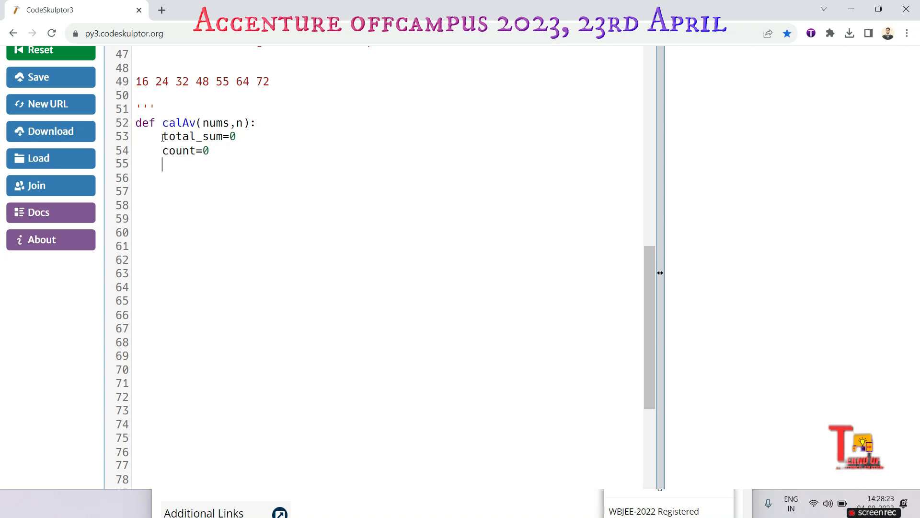
{"action": "type", "text": "for u"}
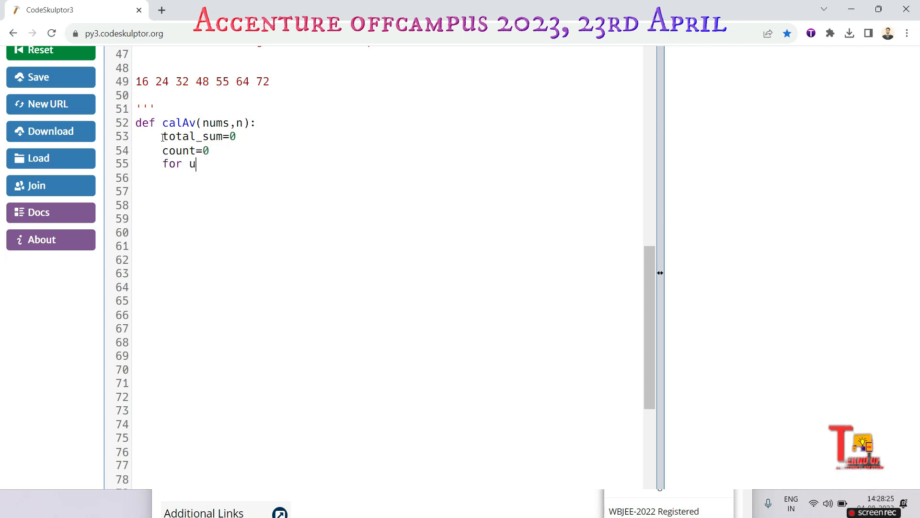
{"action": "type", "text": "um in"}
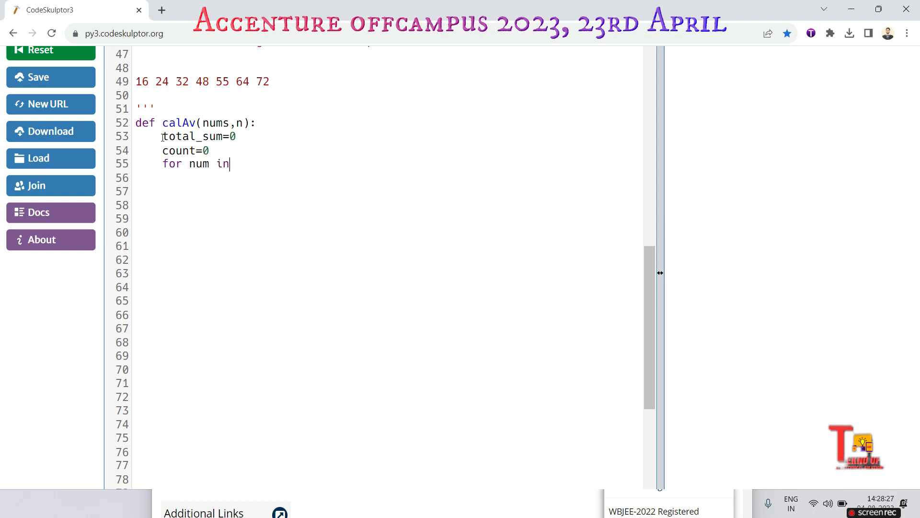
{"action": "type", "text": "nums:"}
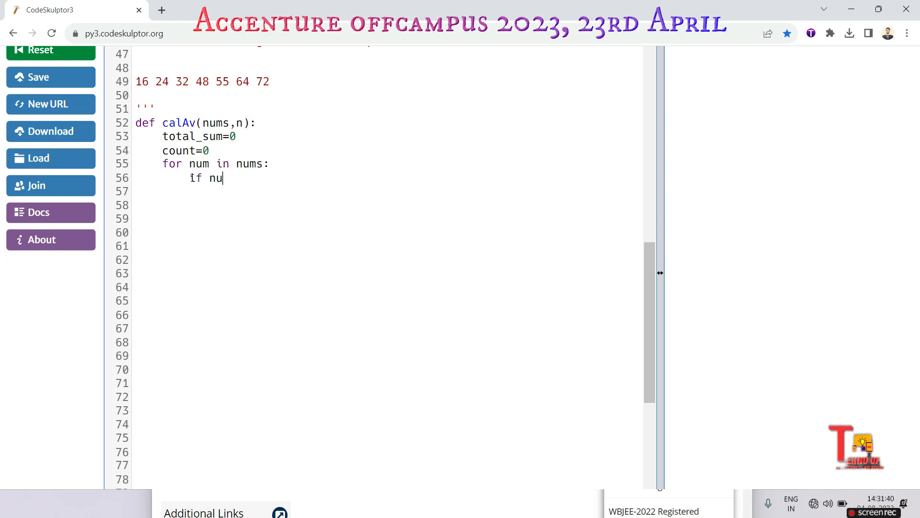
Inside the loop, test if num%3==0 and num%2==0:, beginning the total_sum update.
{"action": "type", "text": "m%3"}
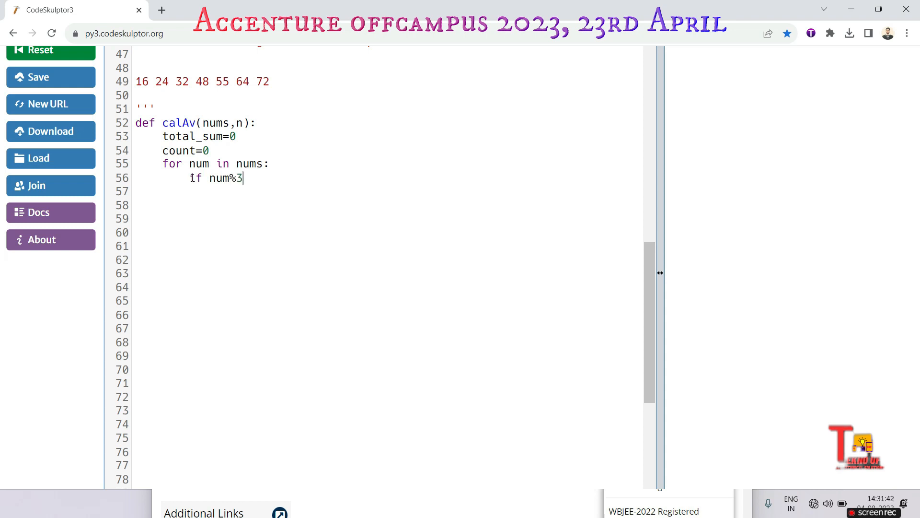
{"action": "type", "text": "=="}
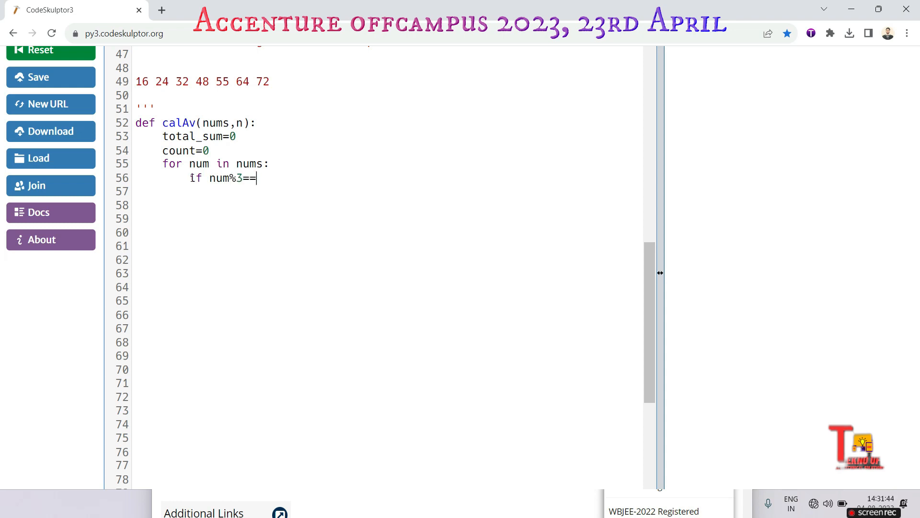
{"action": "type", "text": "0 and num"}
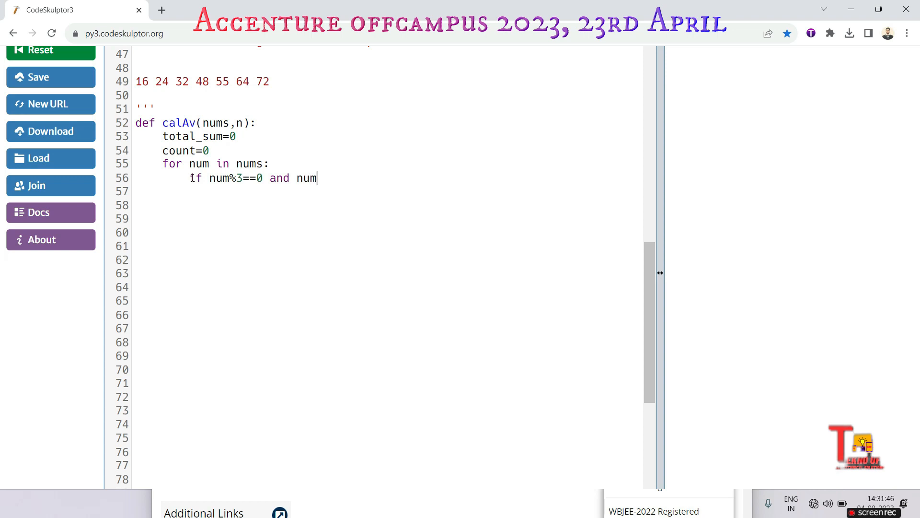
{"action": "type", "text": "%2"}
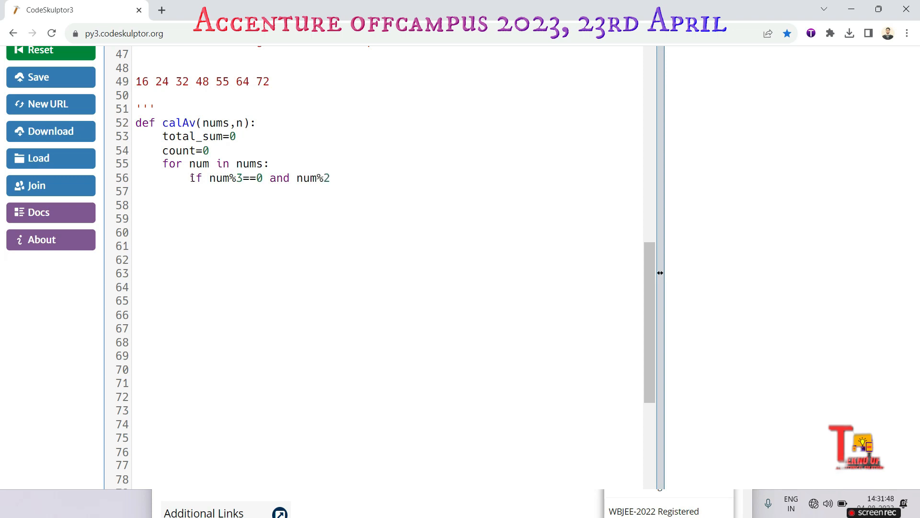
{"action": "type", "text": "==0:"}
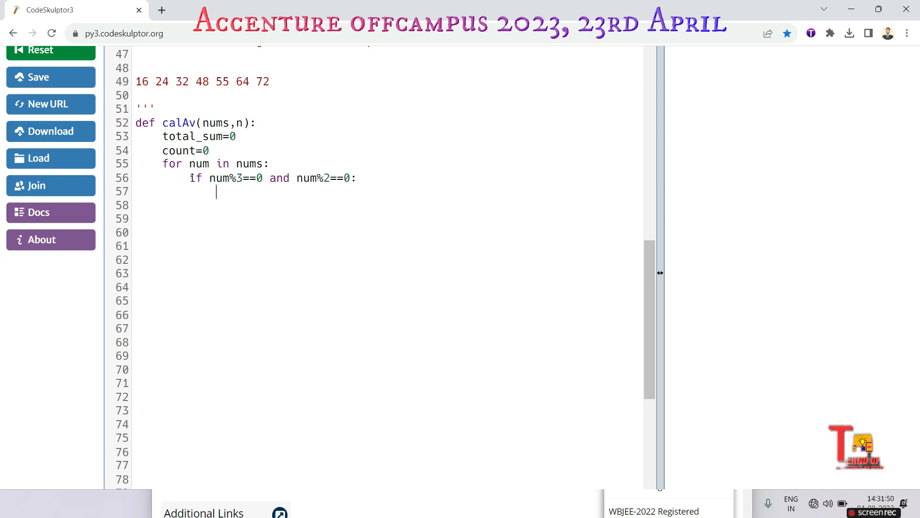
{"action": "type", "text": "total_sum"}
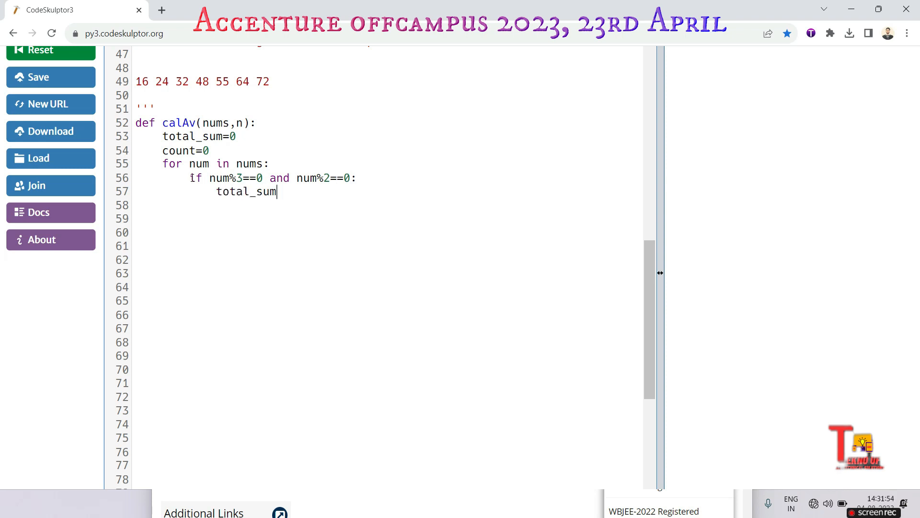
In the if branch, add the num to total_sum and increment count by 1.
{"action": "type", "text": "="}
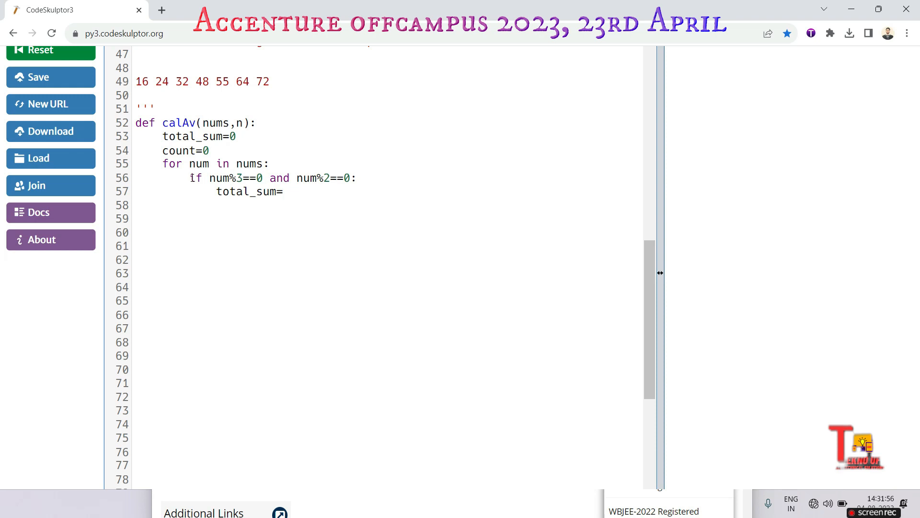
{"action": "type", "text": "+=u"}
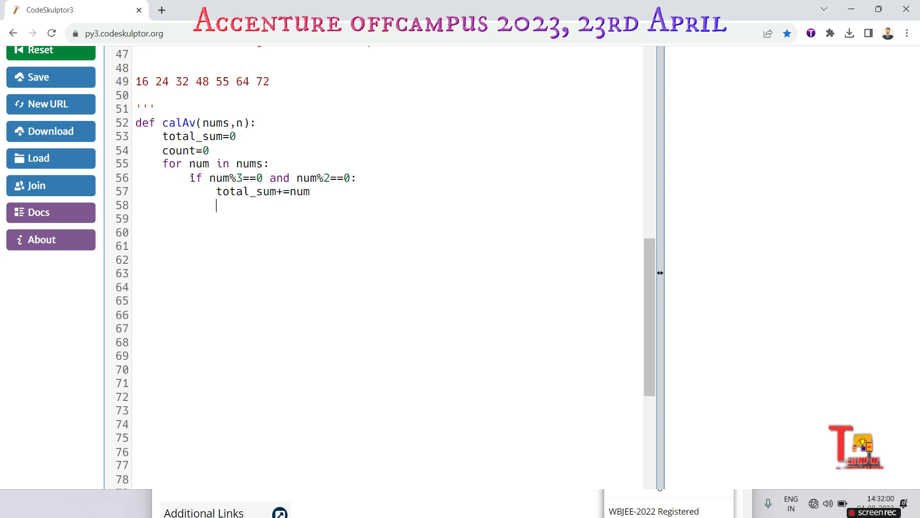
{"action": "type", "text": "count"}
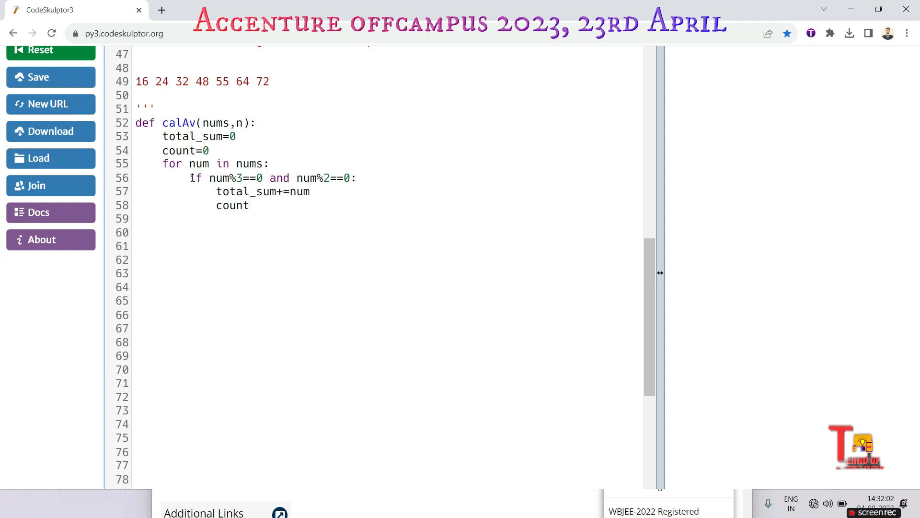
{"action": "left_click", "coordinate": [248, 205]}
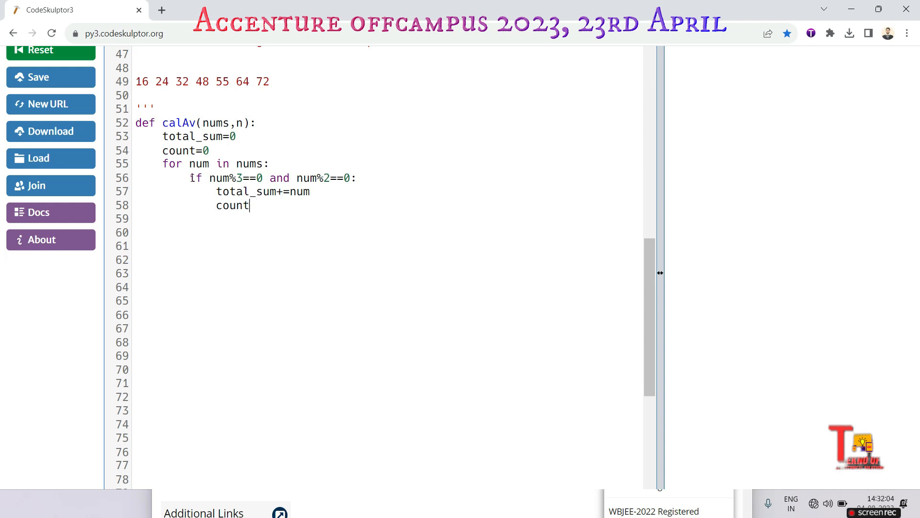
{"action": "type", "text": "+=1"}
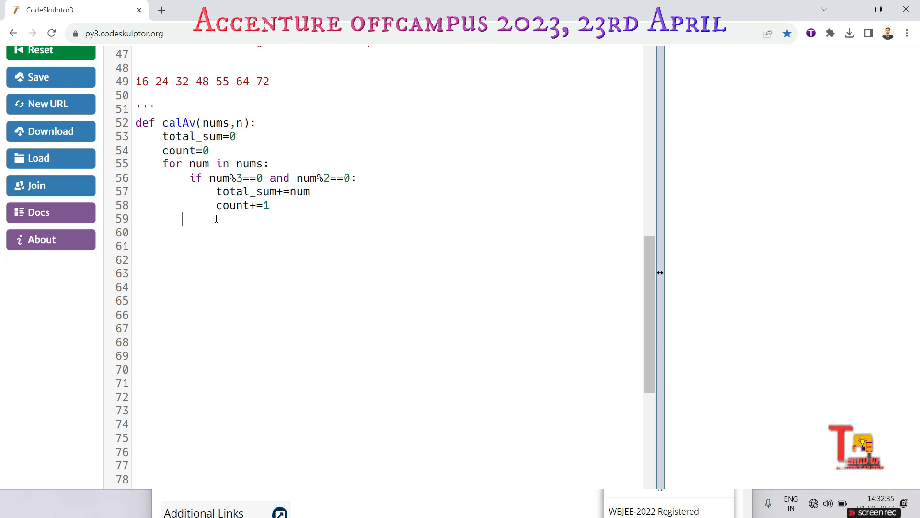
Return total_sum//count as the integer average.
{"action": "type", "text": "ret"}
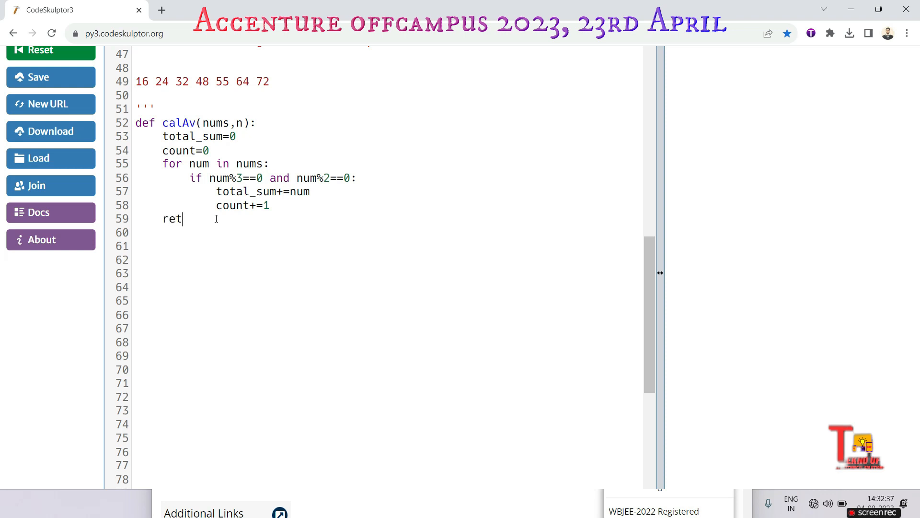
{"action": "type", "text": "urn"}
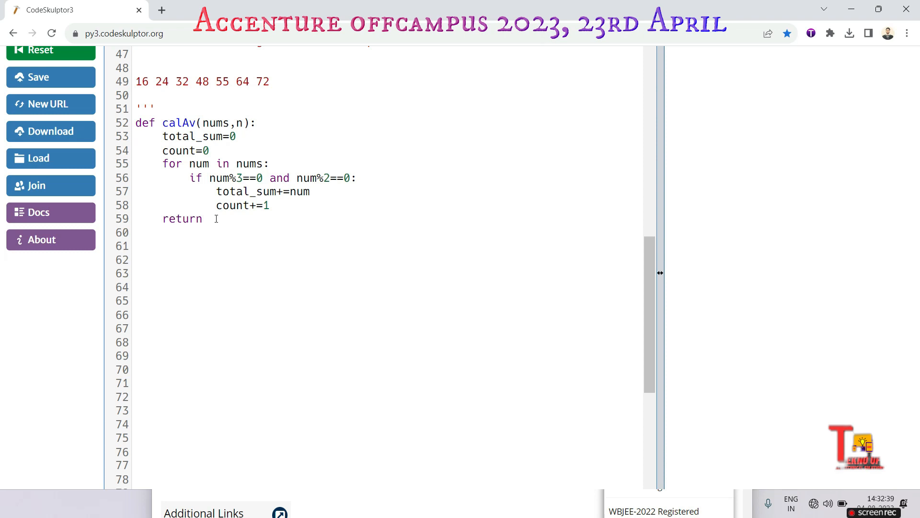
{"action": "type", "text": "total"}
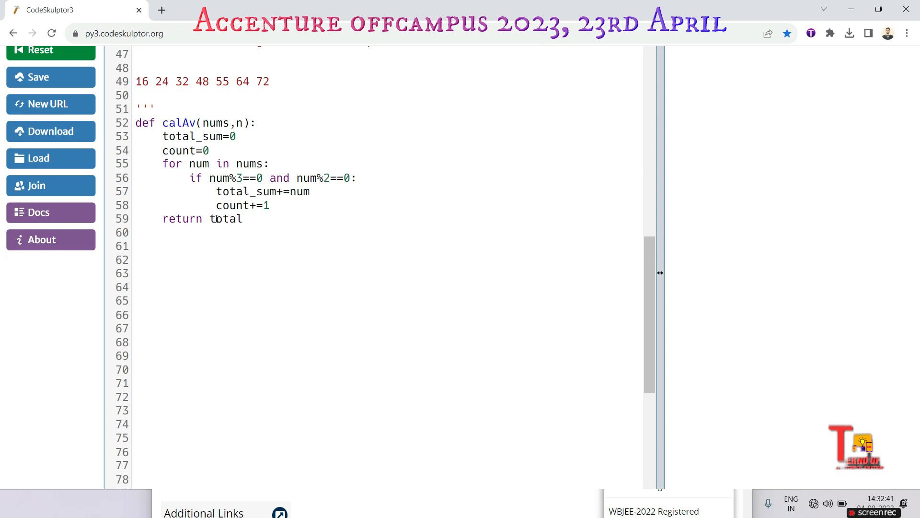
{"action": "type", "text": "_sum/"}
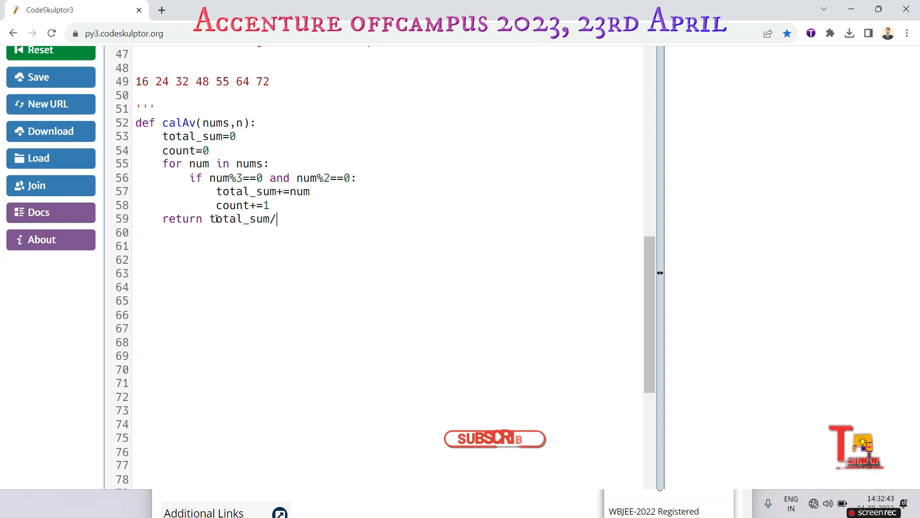
{"action": "type", "text": "count"}
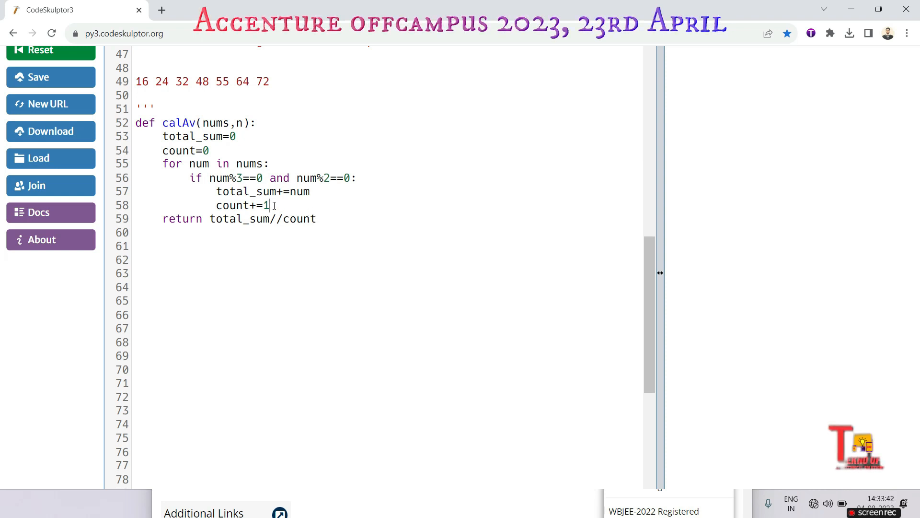
Guard the final return with if count==None : returning 0.
{"action": "key", "text": "Enter"}
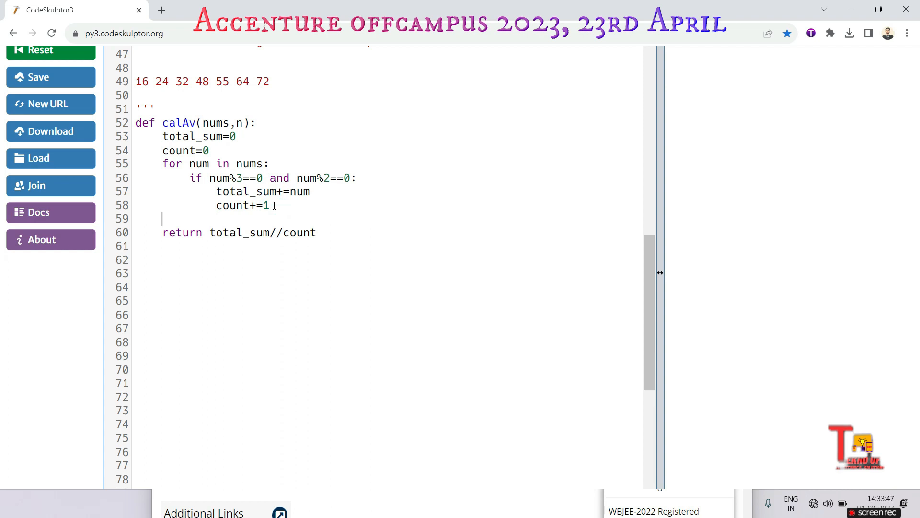
{"action": "type", "text": "if cou"}
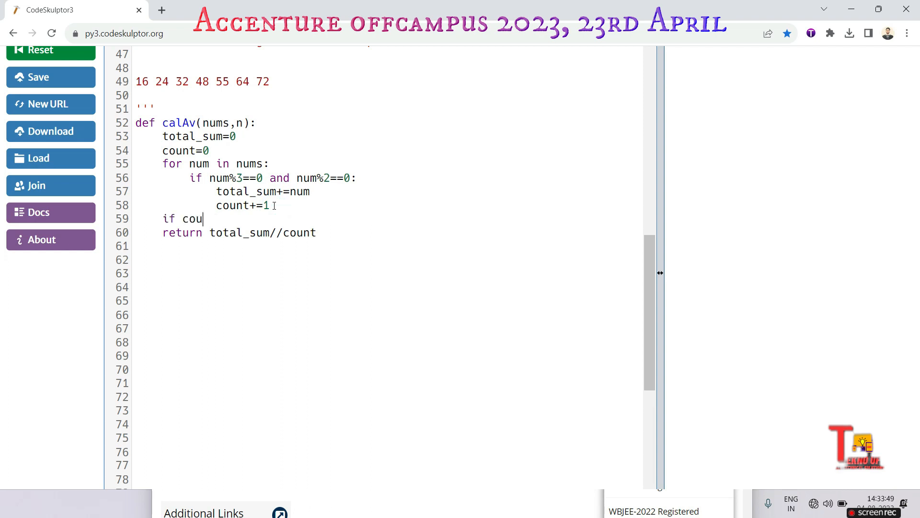
{"action": "type", "text": "nt=="}
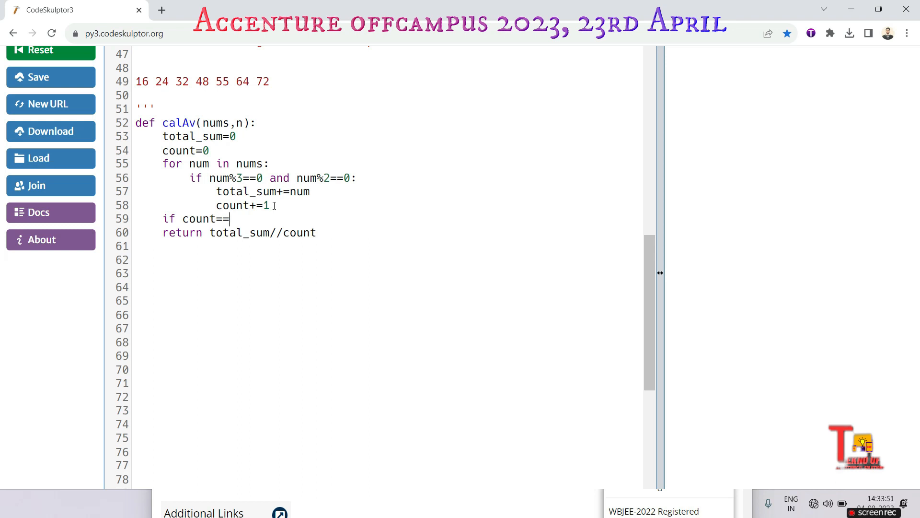
{"action": "type", "text": "n"}
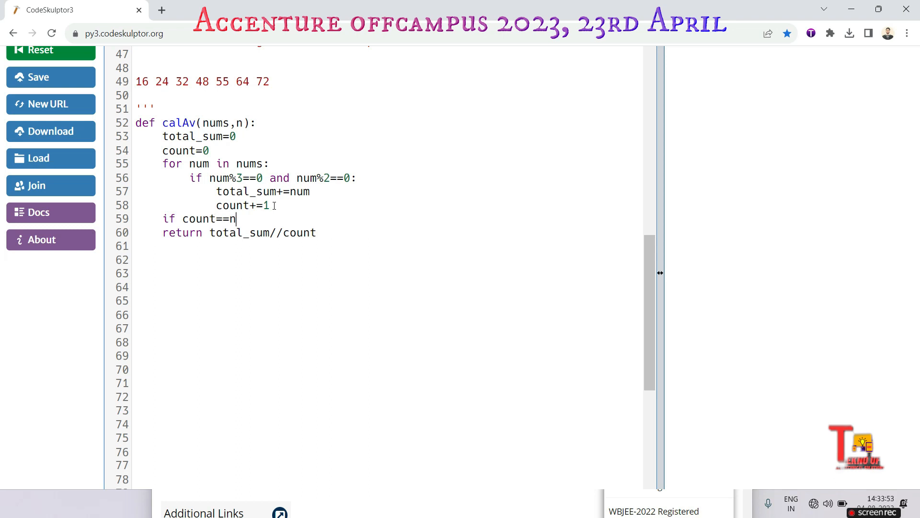
{"action": "type", "text": "N"}
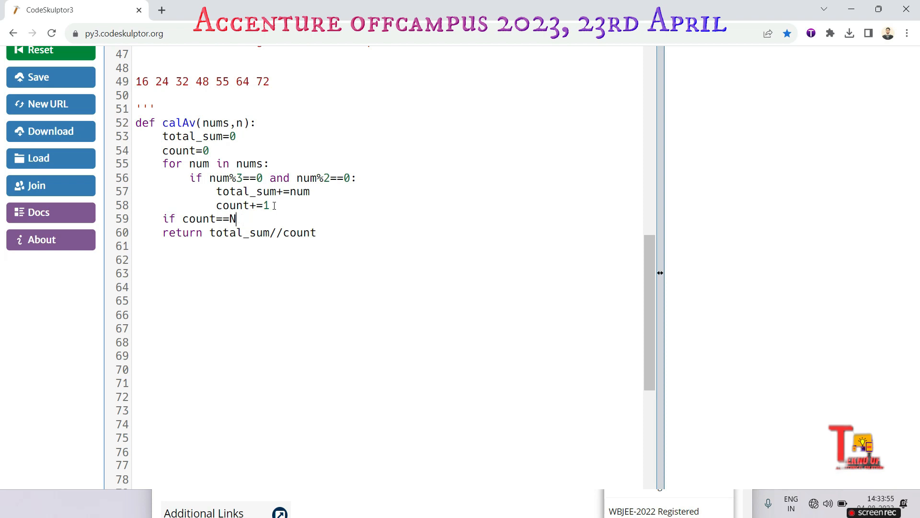
{"action": "type", "text": "one :"}
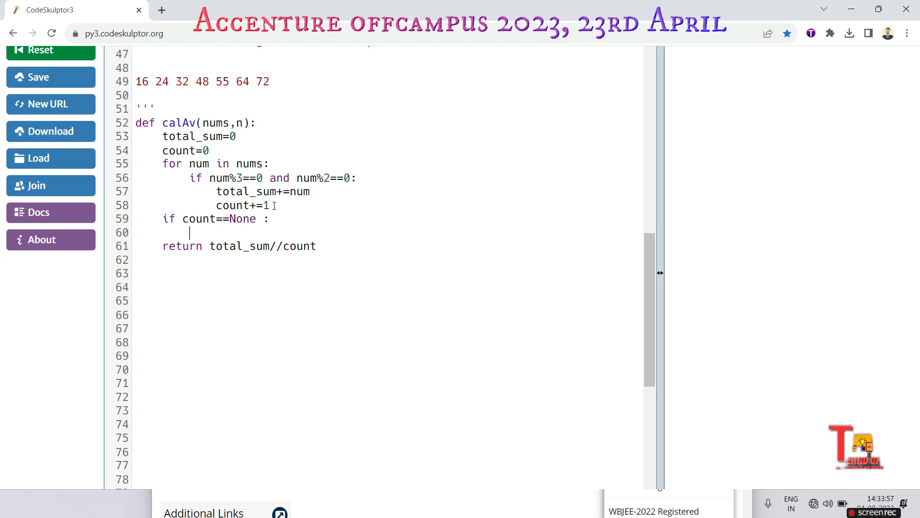
{"action": "type", "text": "return 0"}
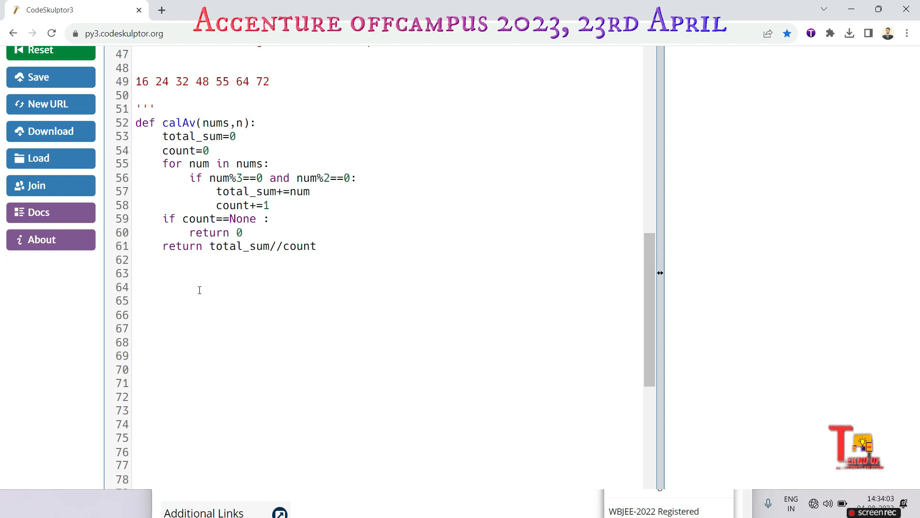
{"action": "type", "text": "#"}
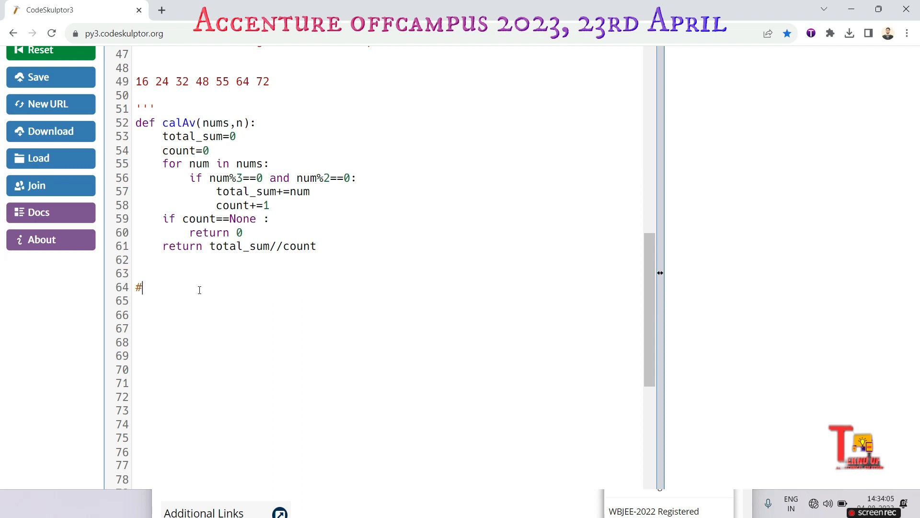
{"action": "type", "text": "driver"}
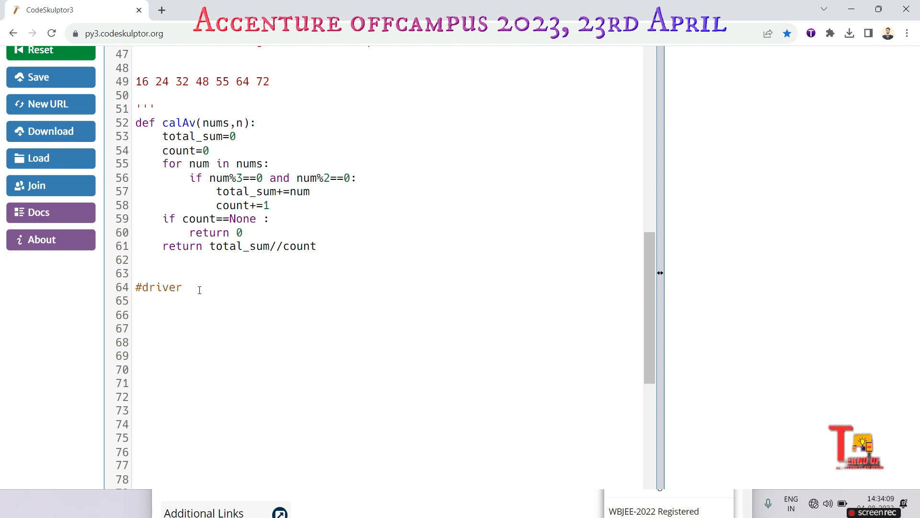
{"action": "type", "text": "arr="}
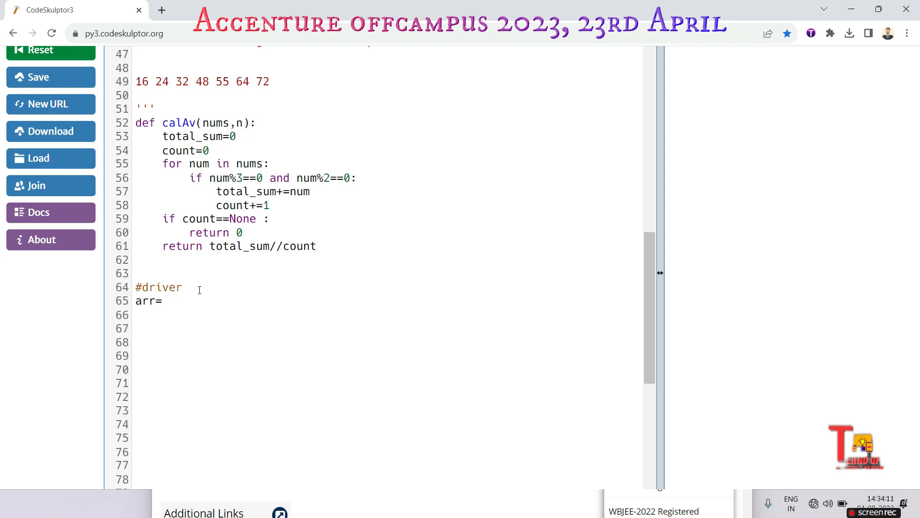
{"action": "type", "text": "["}
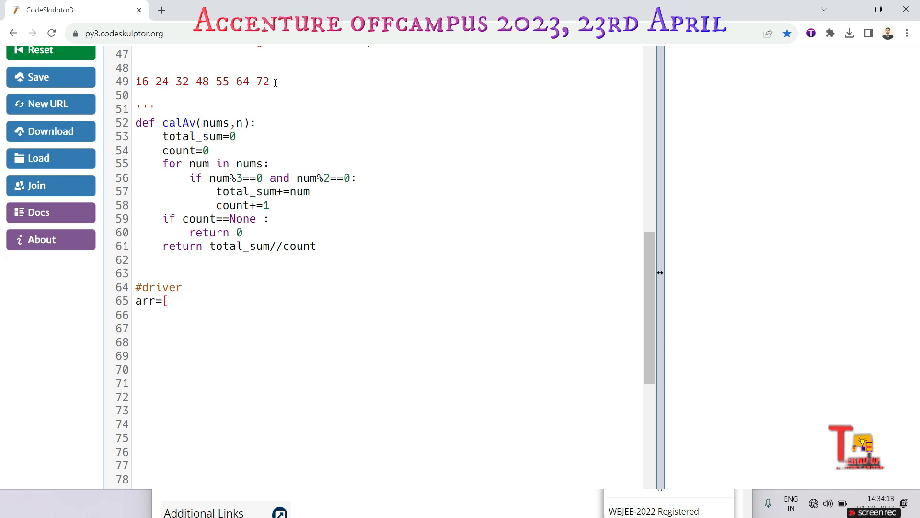
{"action": "left_click_drag", "start_coordinate": [135, 80], "coordinate": [270, 81]}
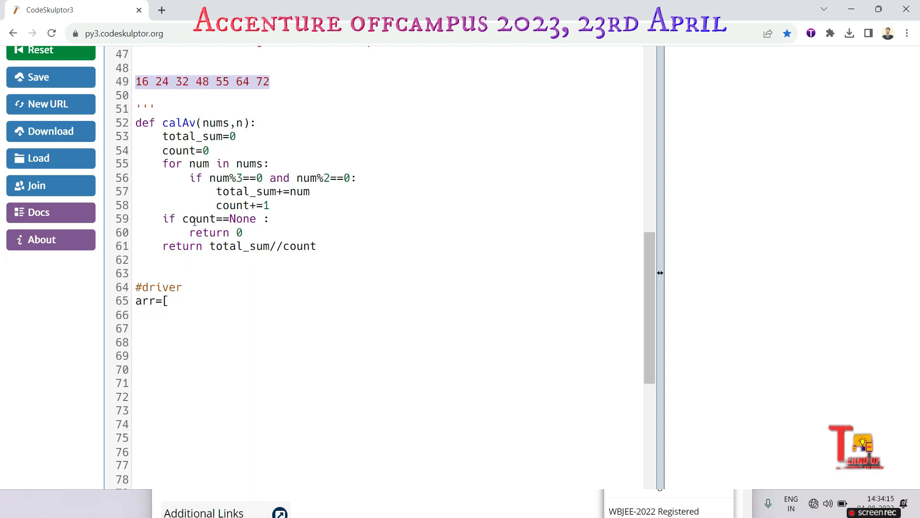
{"action": "left_click", "coordinate": [170, 300]}
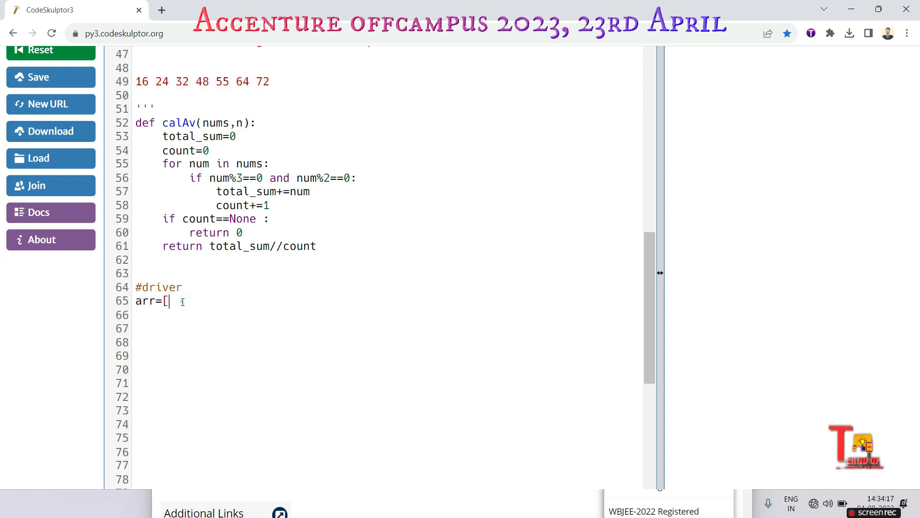
{"action": "type", "text": "16 24 32 48 55 64 72"}
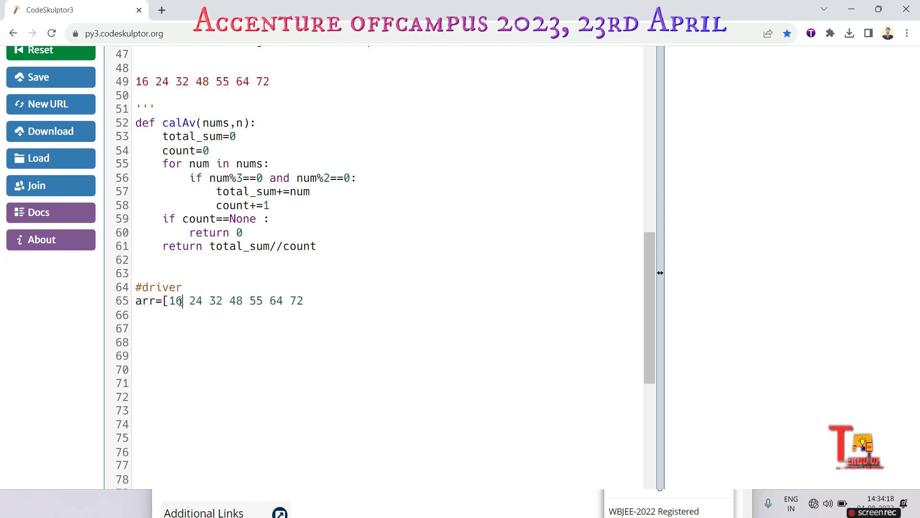
Separate the numbers with commas and close the list with ].
{"action": "type", "text": ","}
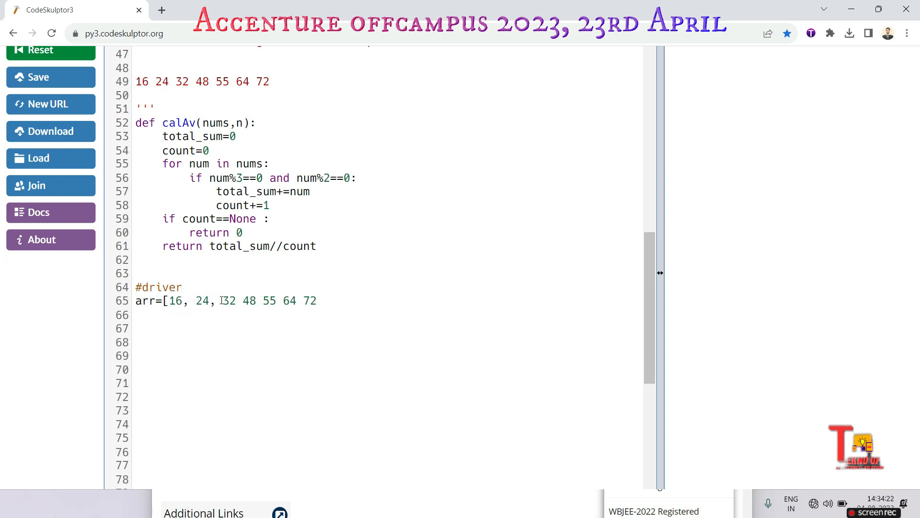
{"action": "type", "text": ","}
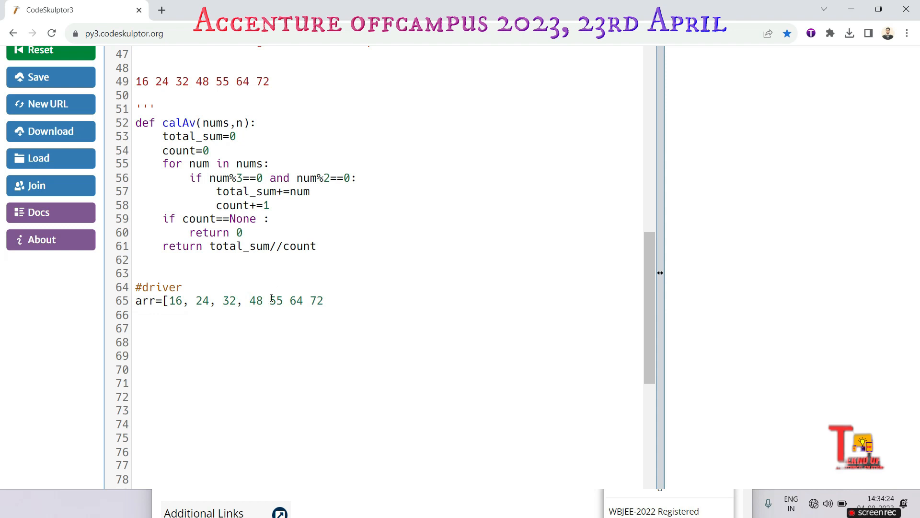
{"action": "type", "text": ","}
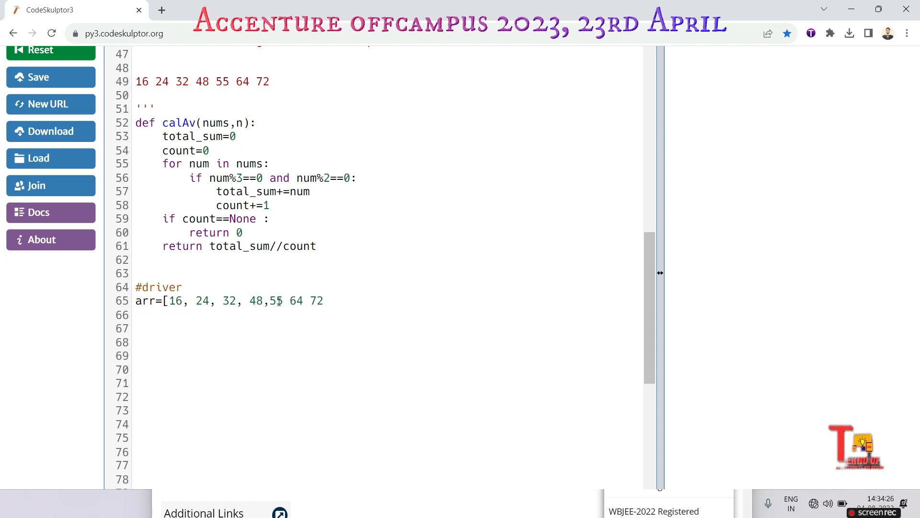
{"action": "left_click", "coordinate": [287, 300]}
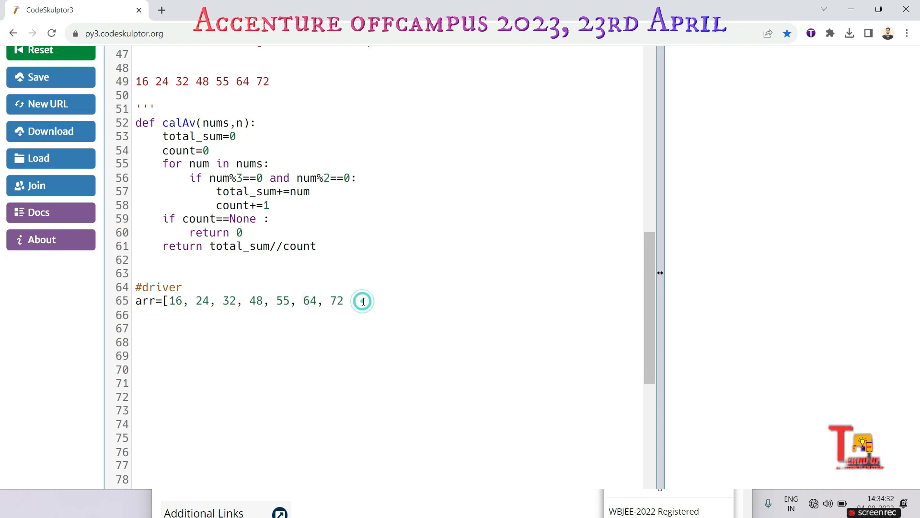
{"action": "type", "text": "]"}
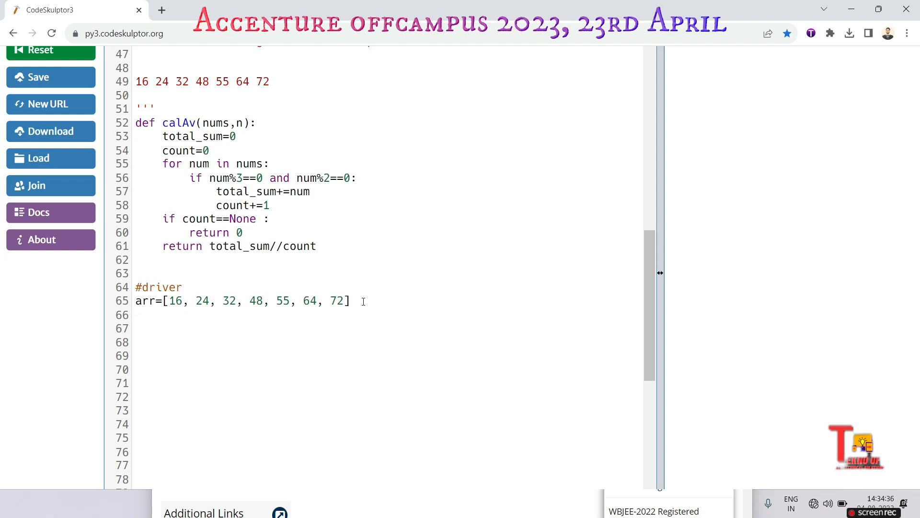
Set n=len(arr), print(calAv(arr,n)) and run it to output 48.
{"action": "type", "text": "n=len"}
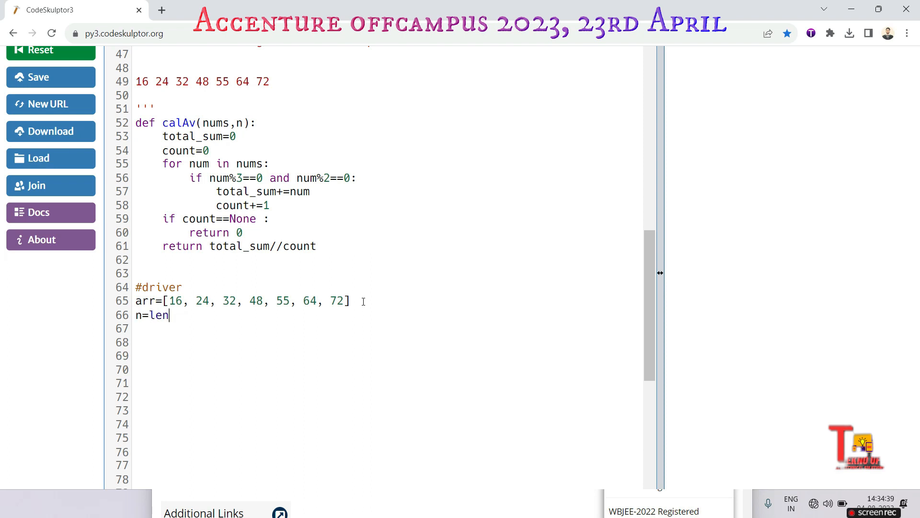
{"action": "type", "text": "(arr)"}
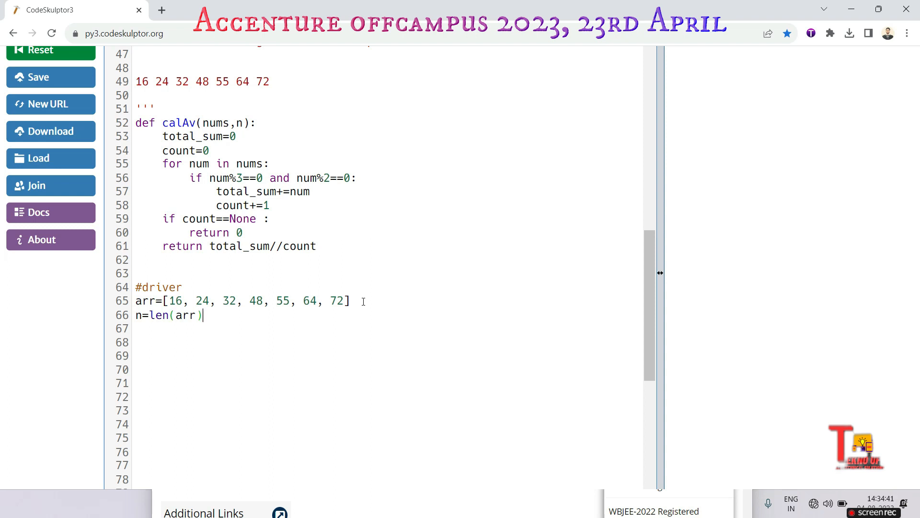
{"action": "type", "text": "print(c"}
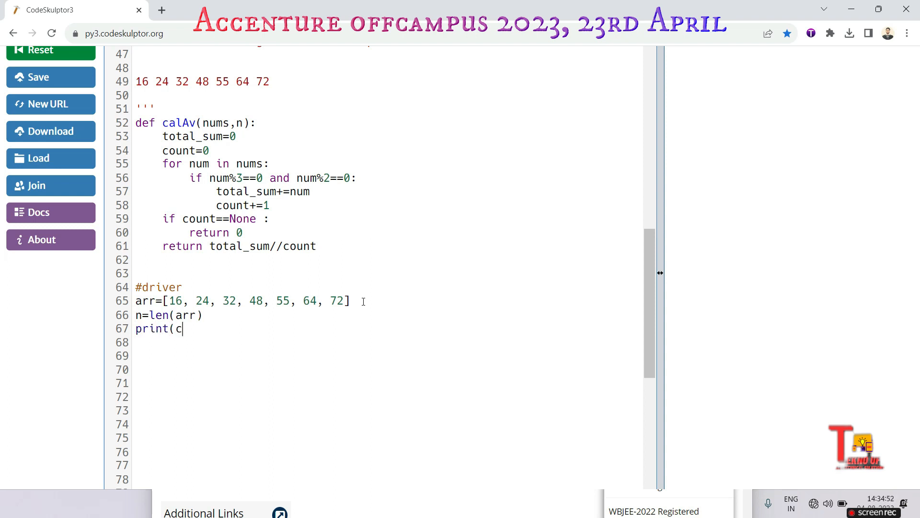
{"action": "type", "text": "alAv"}
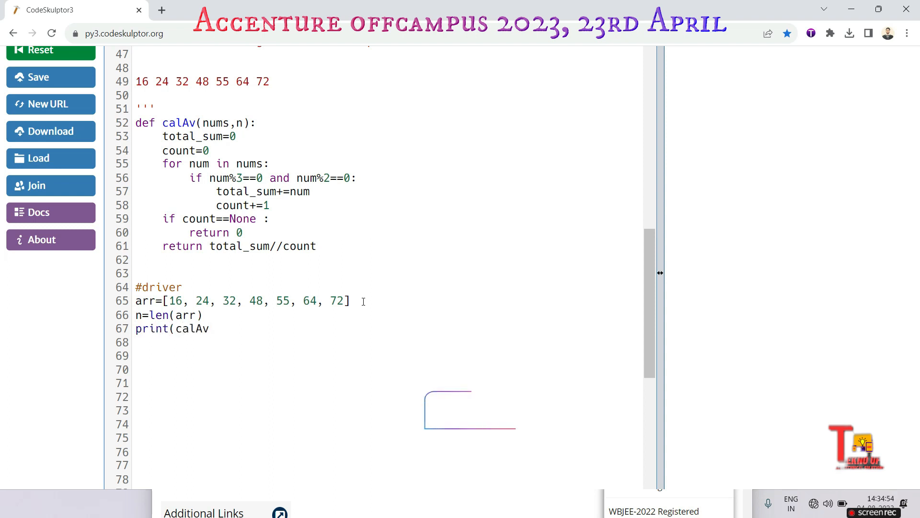
{"action": "type", "text": "("}
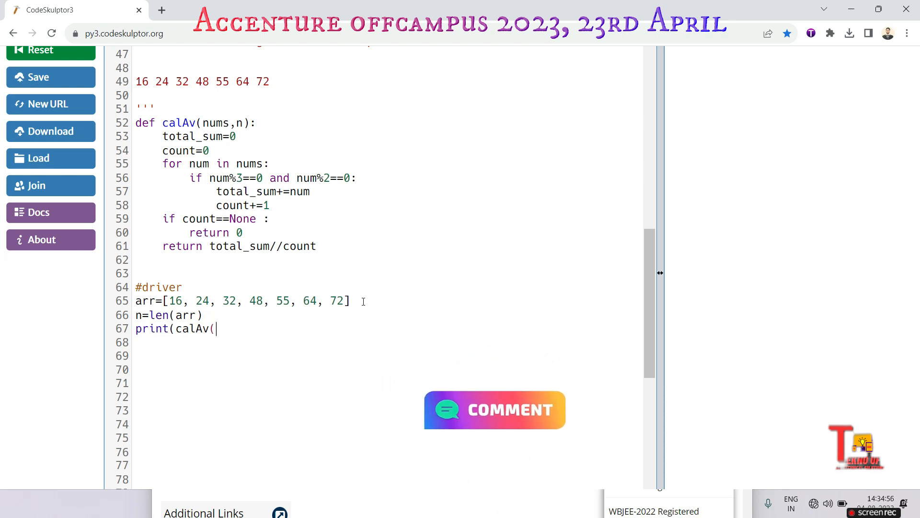
{"action": "type", "text": "arr,"}
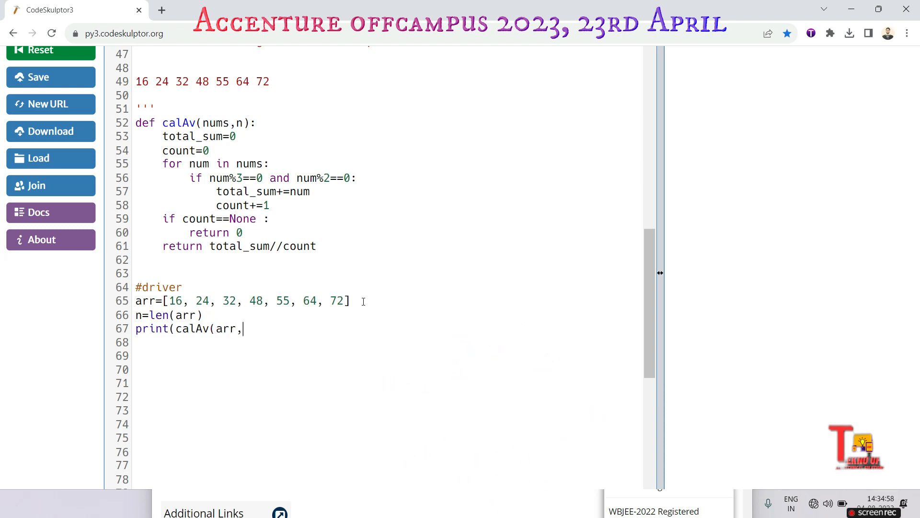
{"action": "type", "text": "n))"}
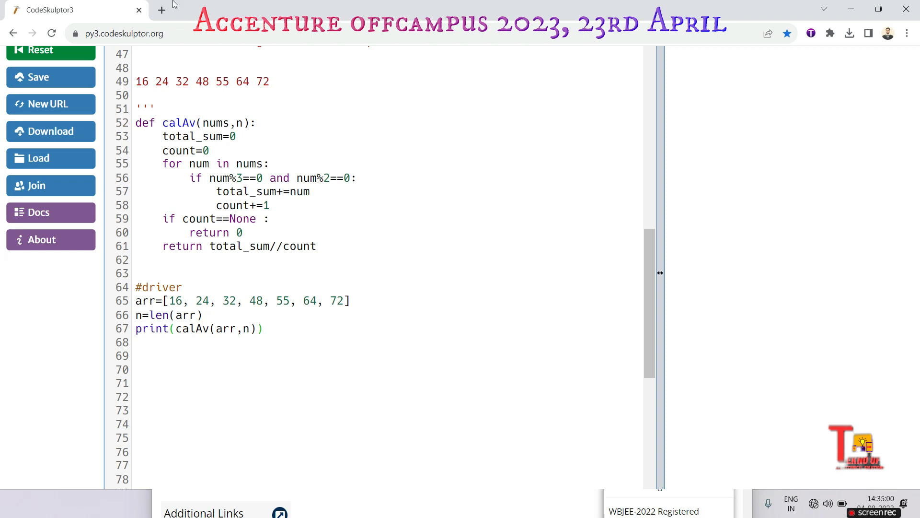
{"action": "left_click", "coordinate": [21, 94]}
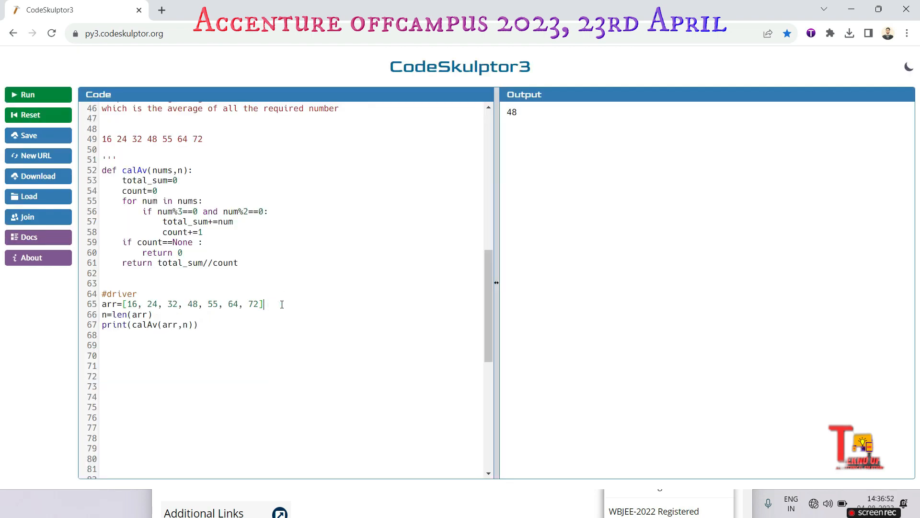